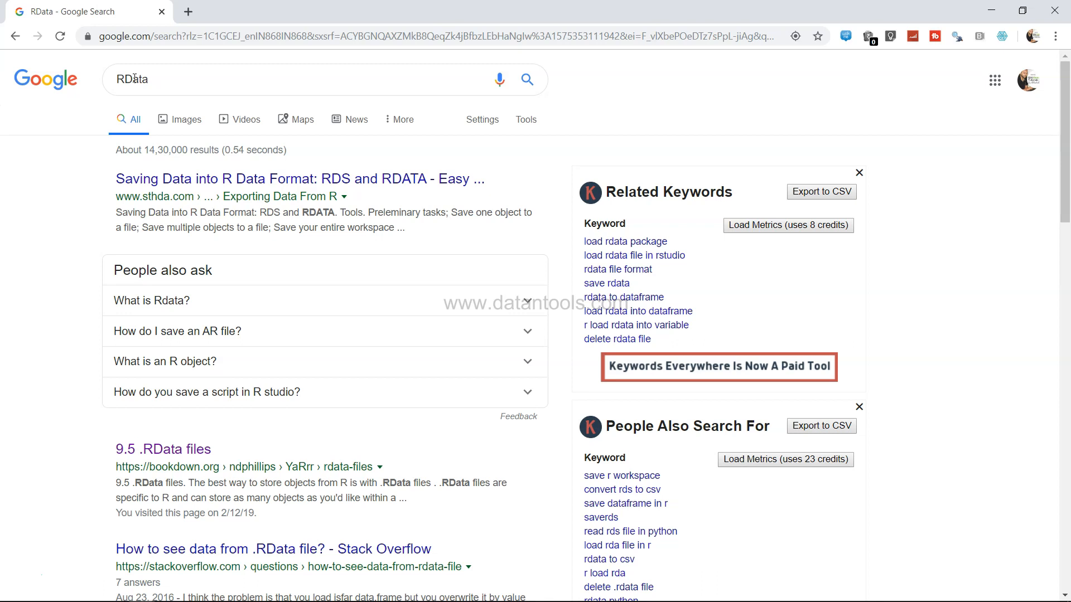
pyautogui.moveTo(186, 243)
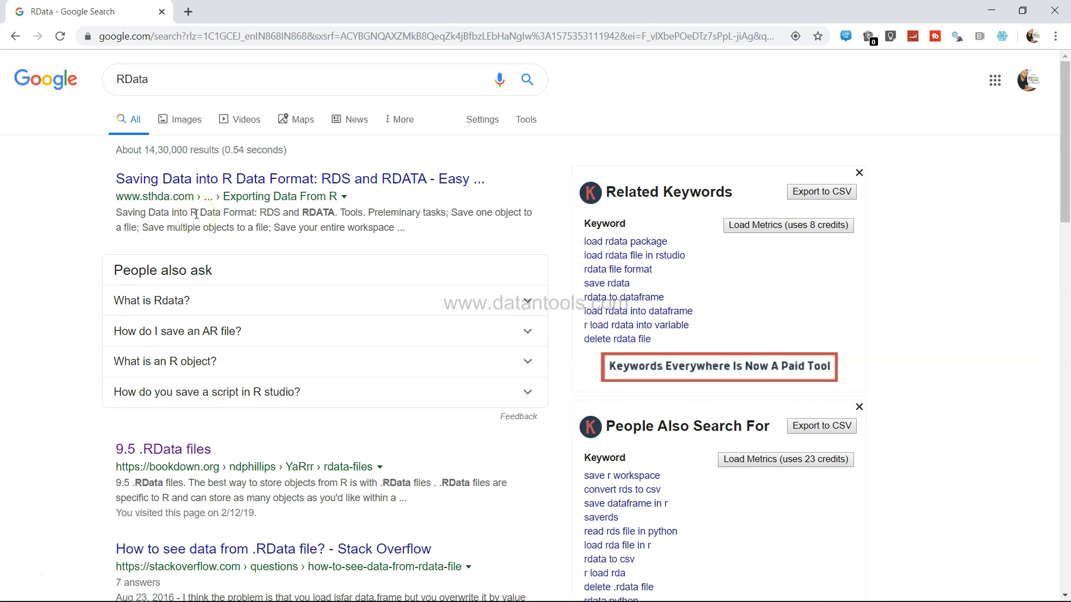
pyautogui.moveTo(146, 457)
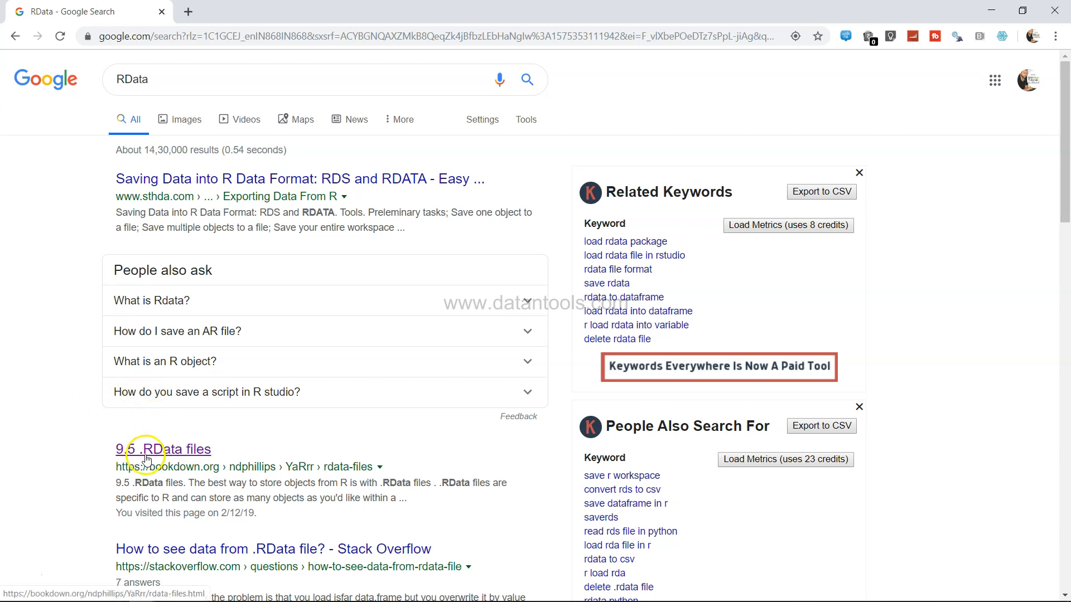
pyautogui.moveTo(295, 450)
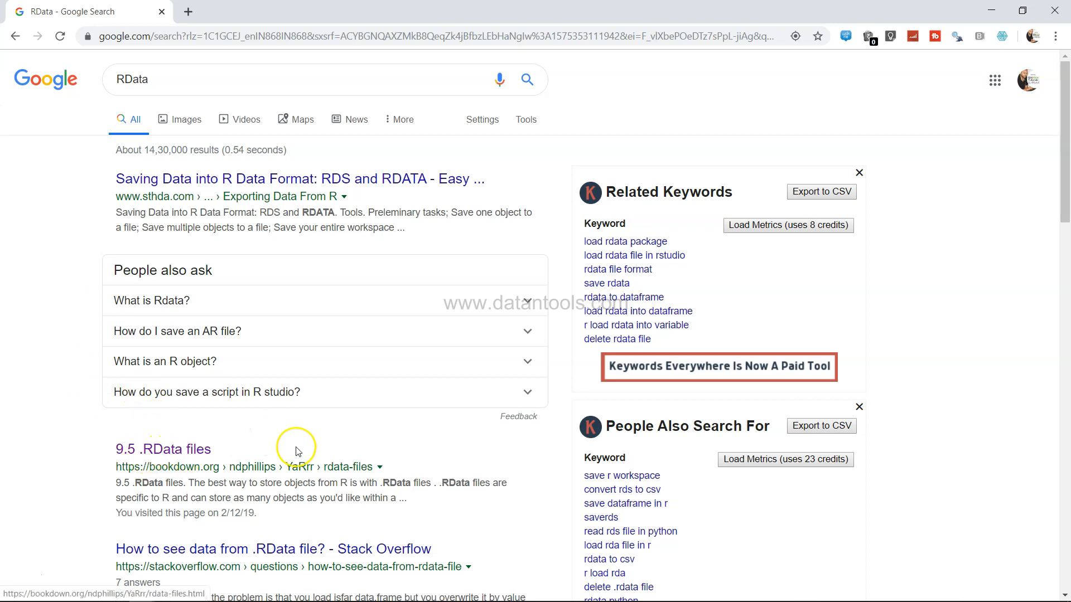
pyautogui.moveTo(297, 450)
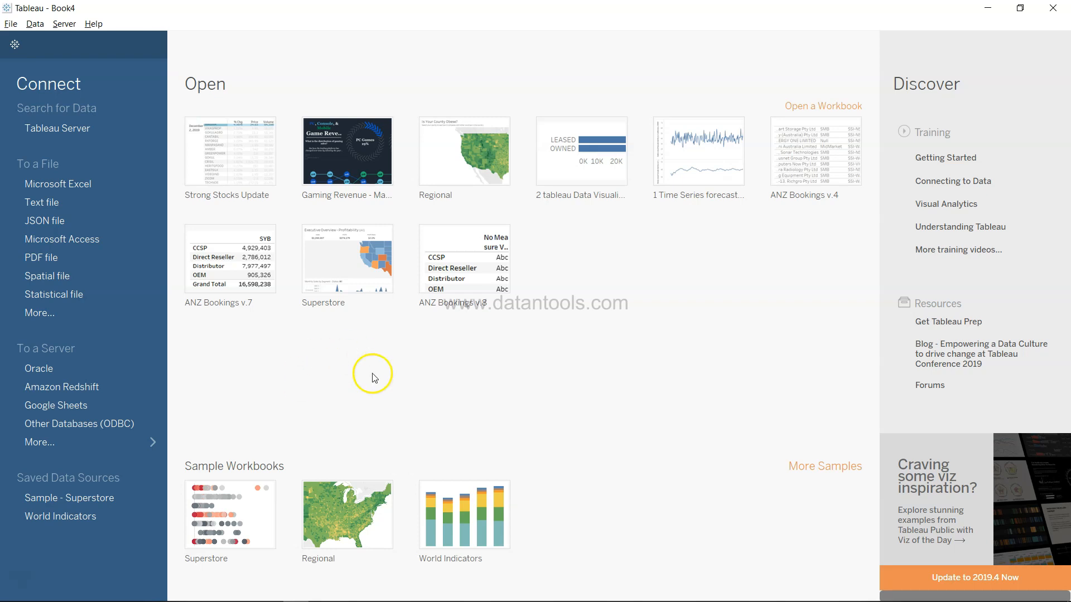
pyautogui.moveTo(221, 431)
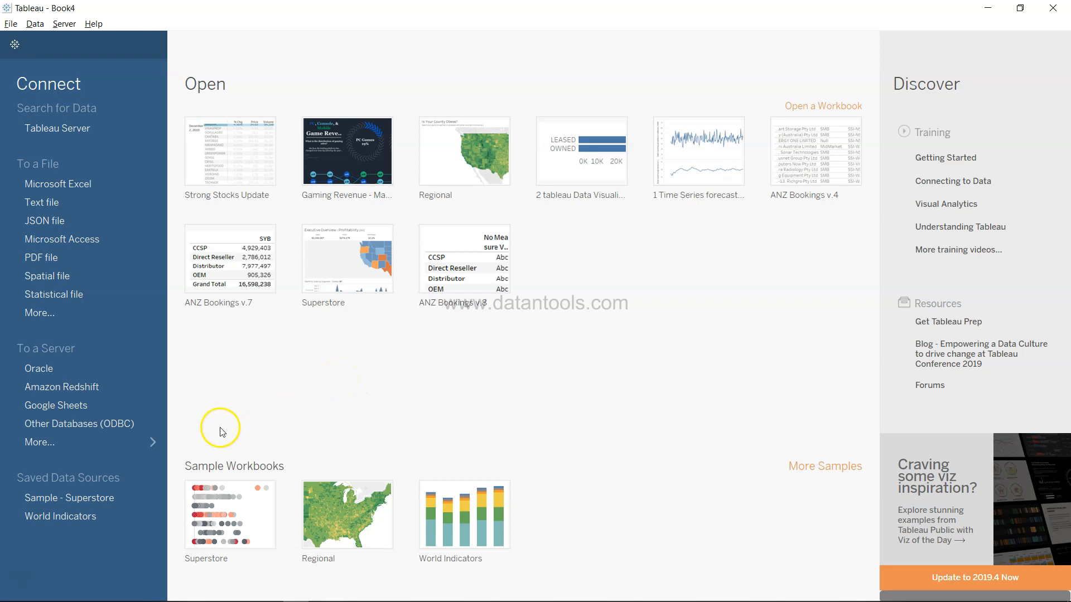
pyautogui.moveTo(137, 441)
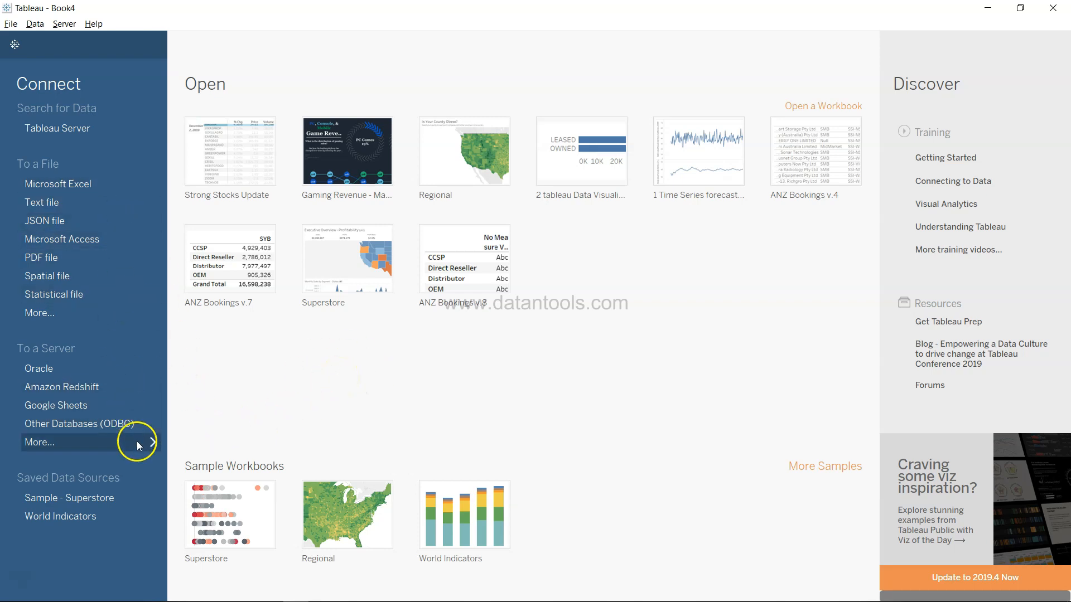
# Step: Expand More... under To a Server to reveal all additional connectors
pyautogui.click(39, 442)
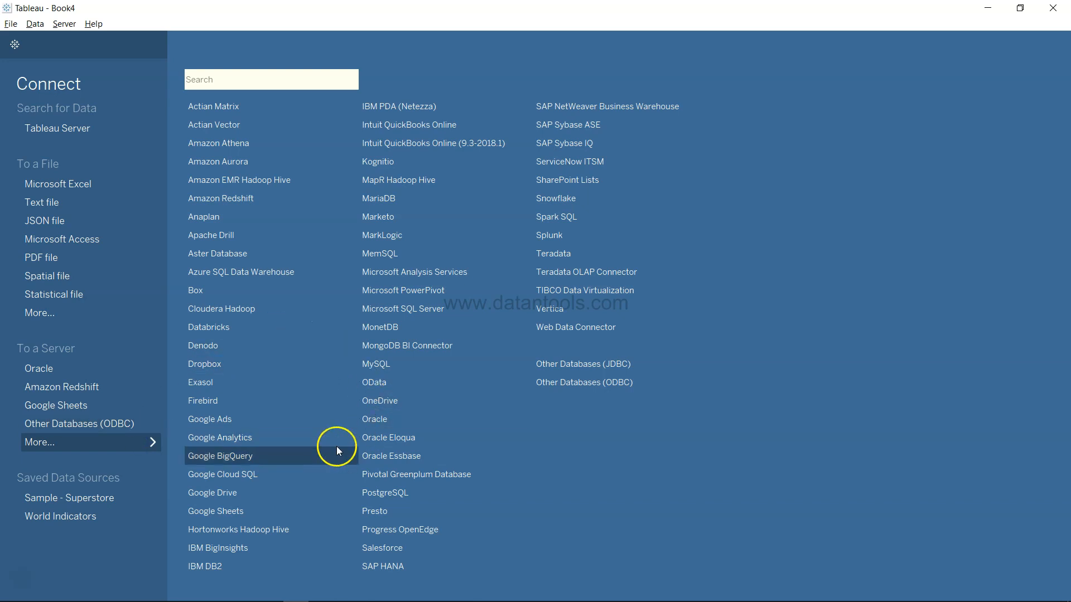
pyautogui.moveTo(477, 438)
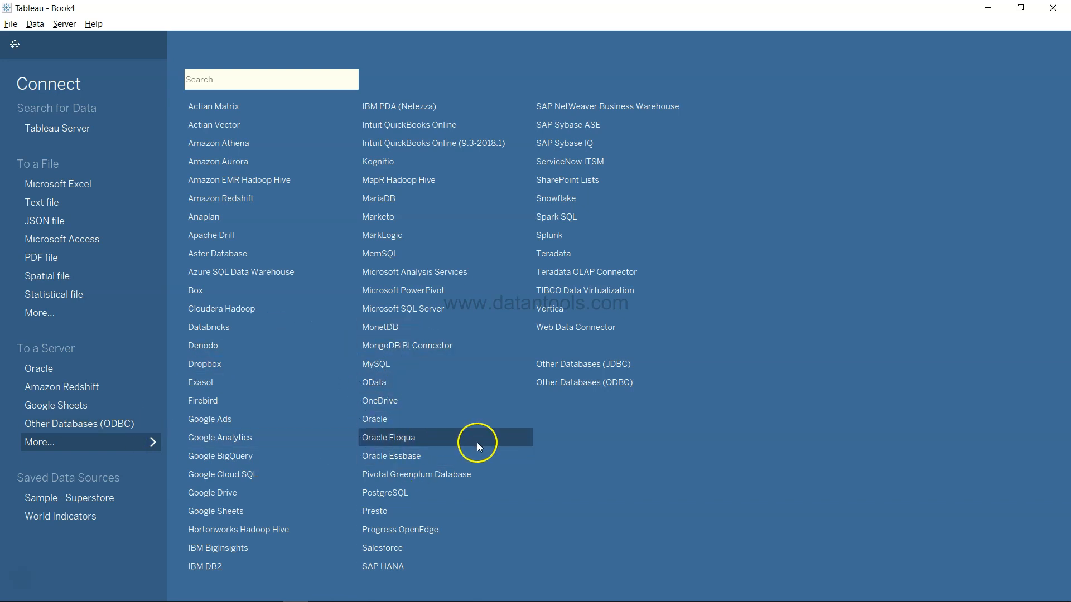
pyautogui.moveTo(112, 304)
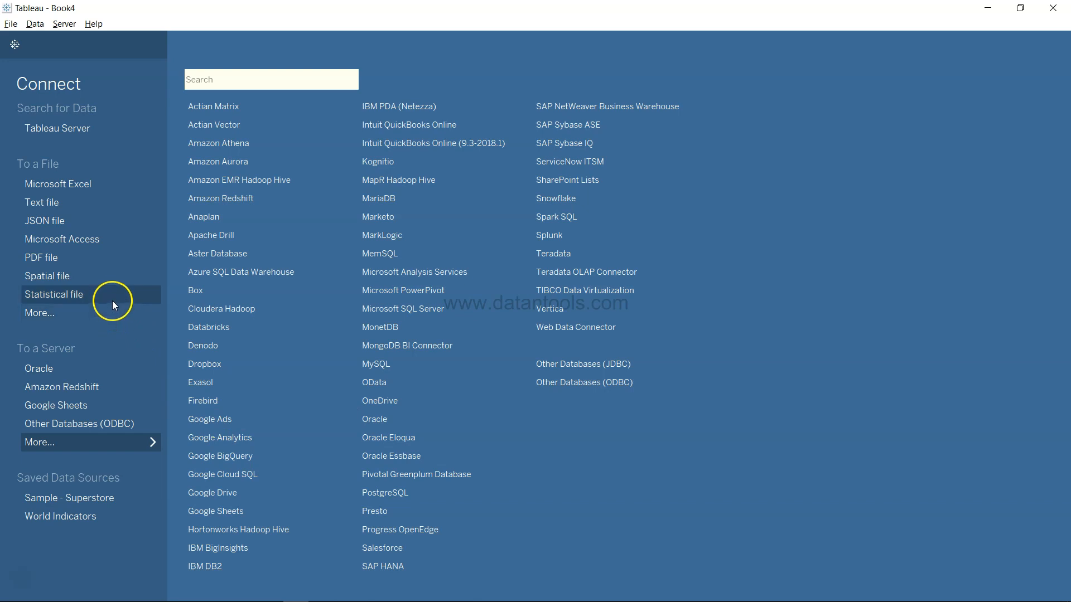
pyautogui.moveTo(84, 299)
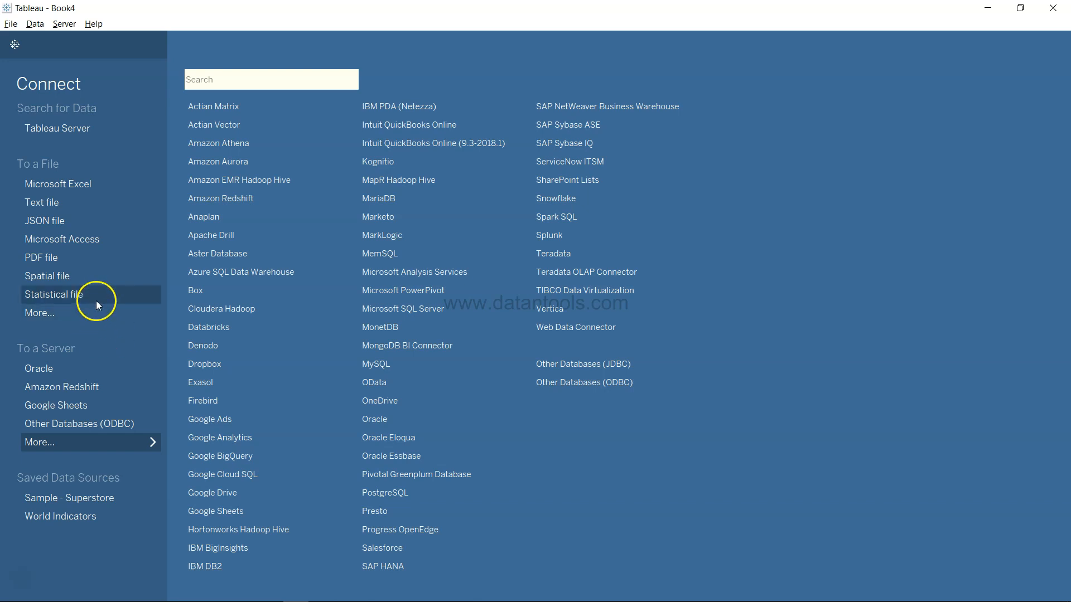
# Step: Choose the Statistical file connector, bringing up the Open dialog in the tutorial files folder
pyautogui.click(54, 294)
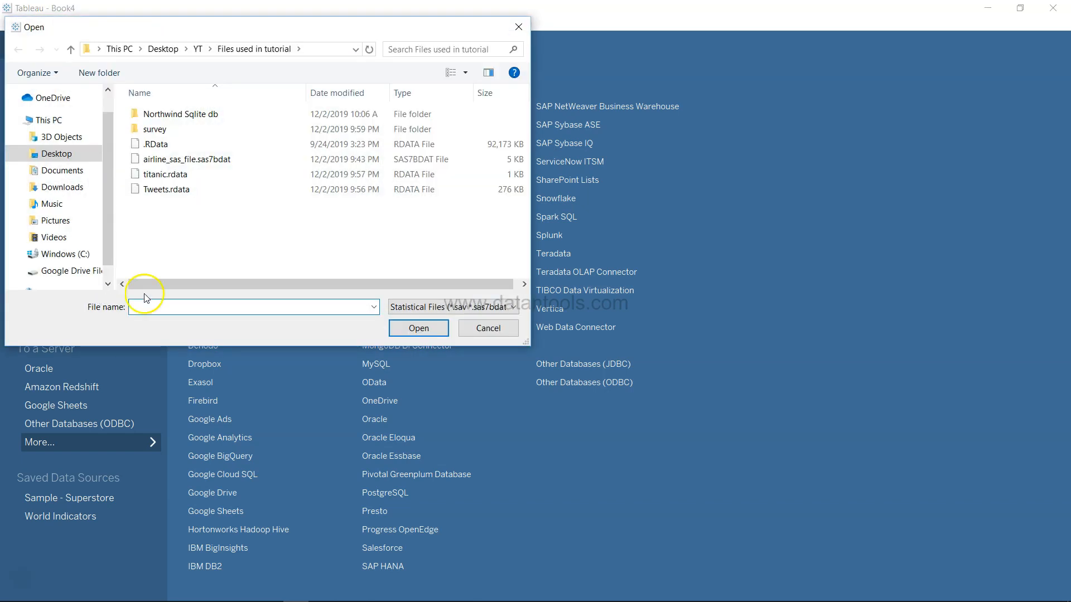
pyautogui.moveTo(177, 210)
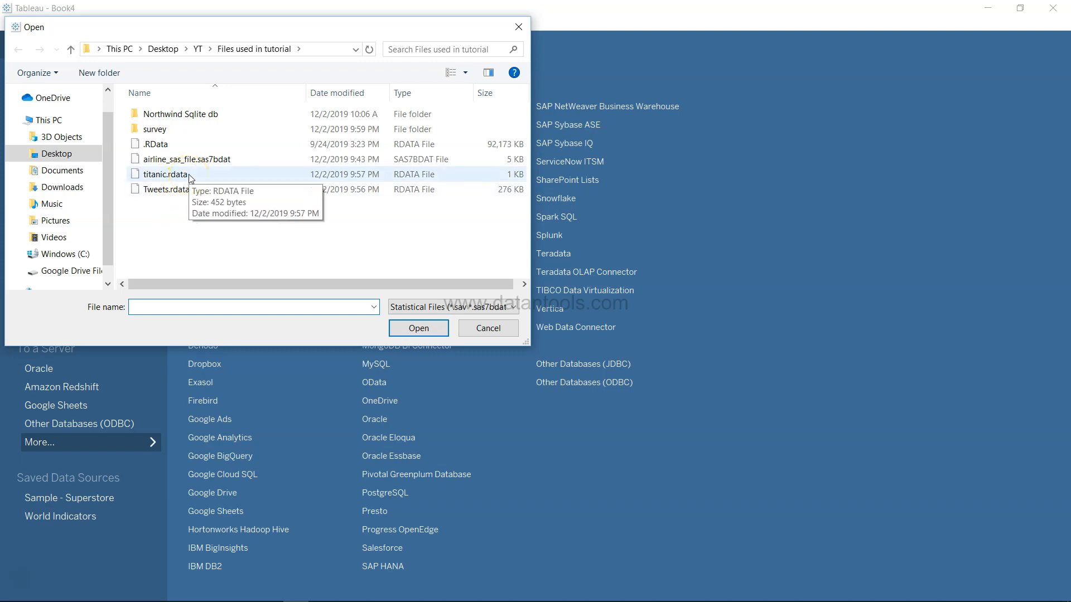
pyautogui.moveTo(164, 189)
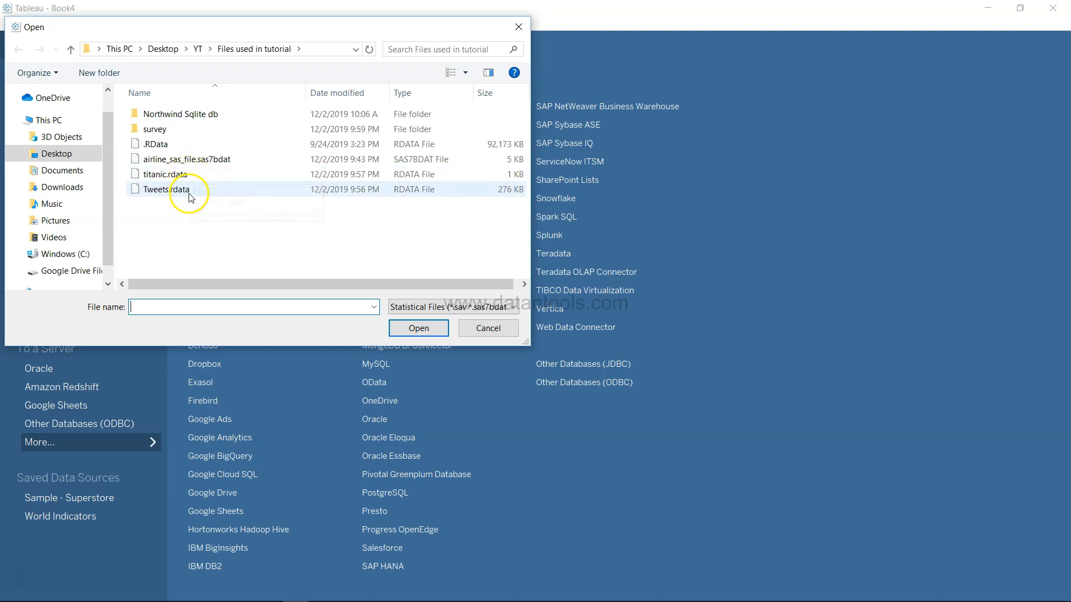
pyautogui.moveTo(204, 179)
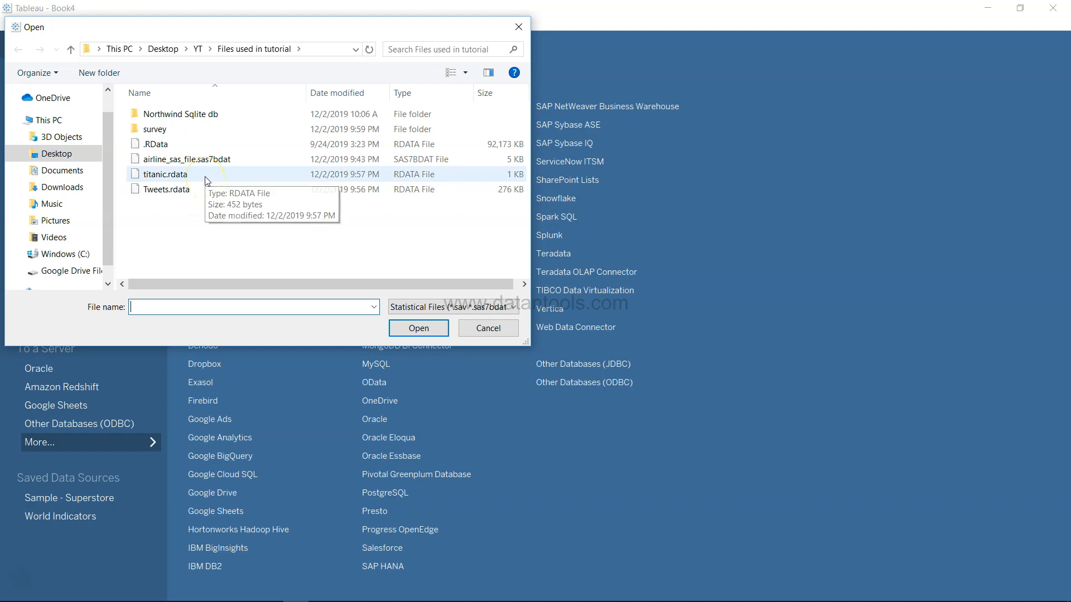
# Step: Load titanic.rdata so Rownames, Class, Sex, Age and Survived preview in the data grid
pyautogui.doubleClick(164, 174)
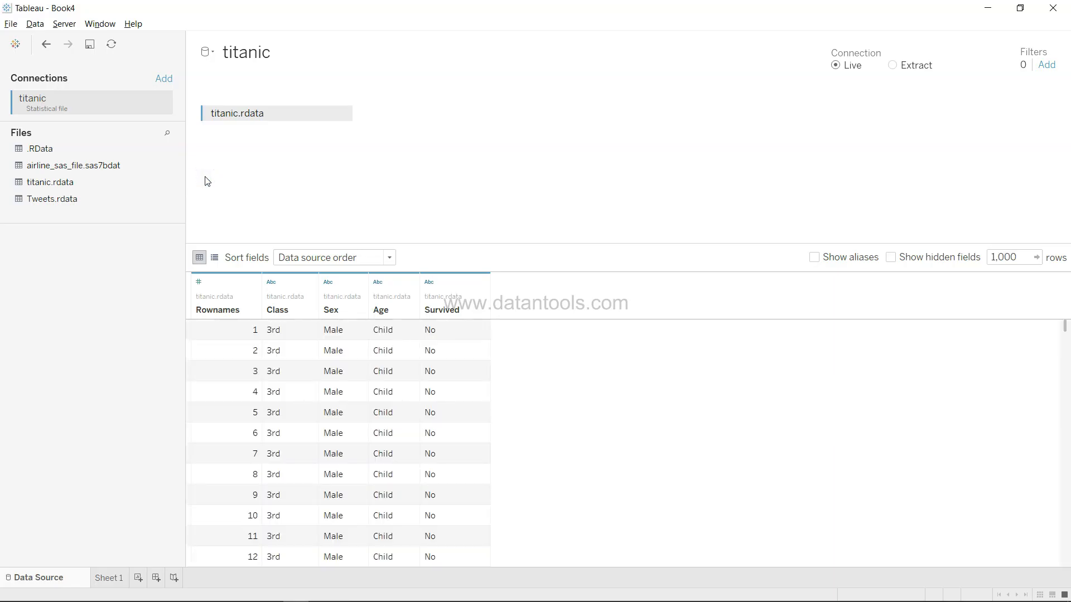
pyautogui.moveTo(286, 344)
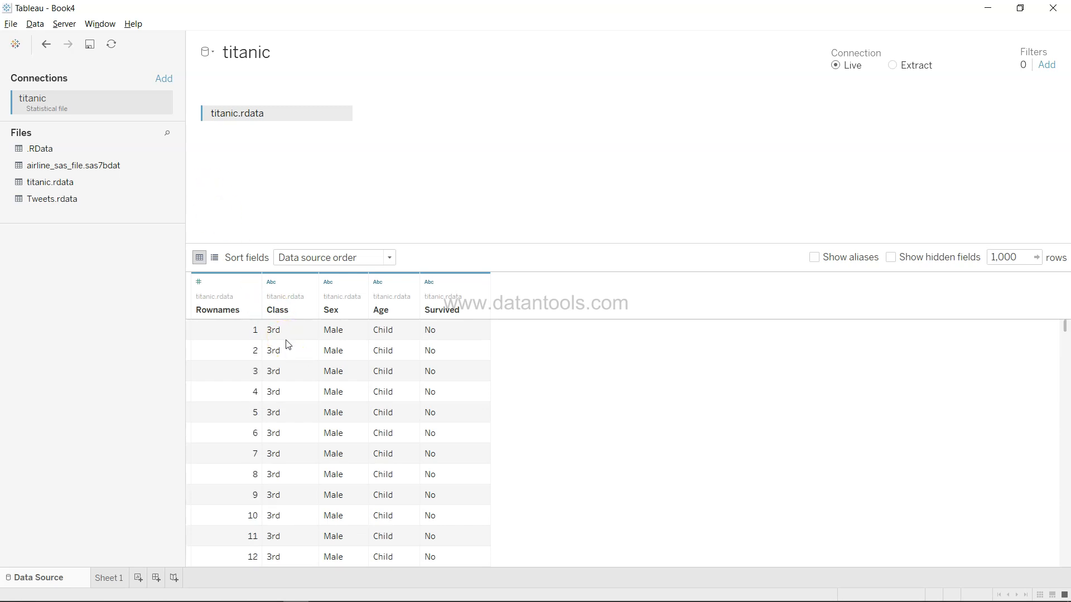
pyautogui.moveTo(219, 309)
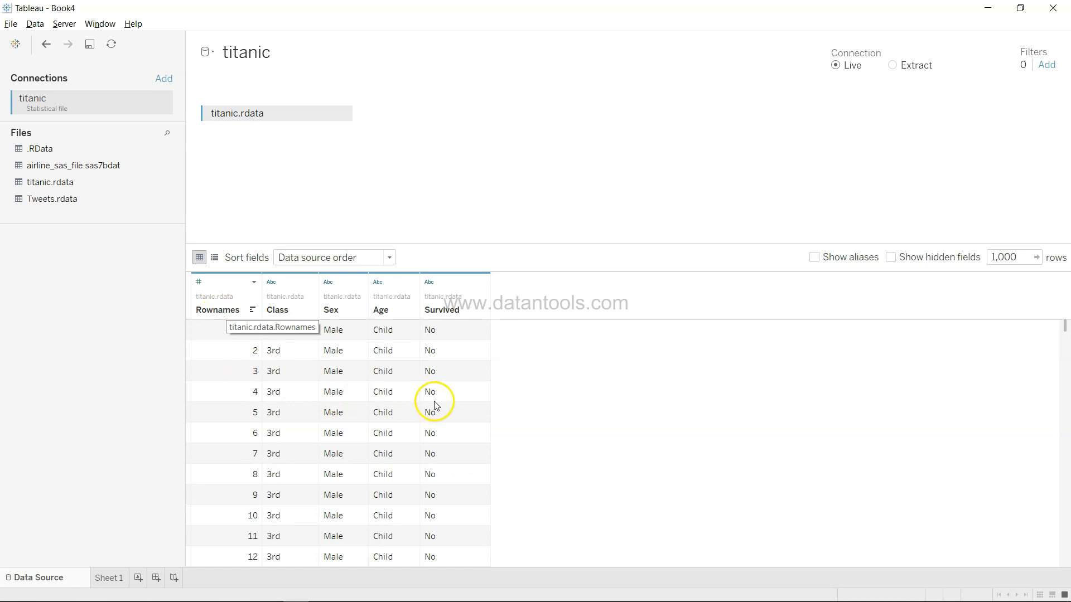
pyautogui.moveTo(275, 311)
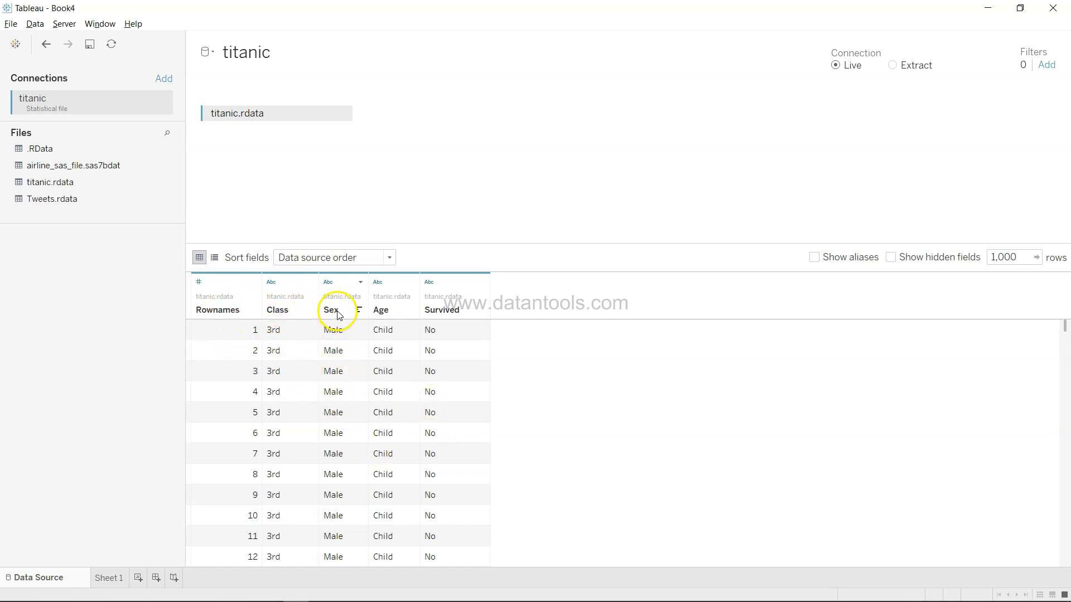
pyautogui.moveTo(389, 371)
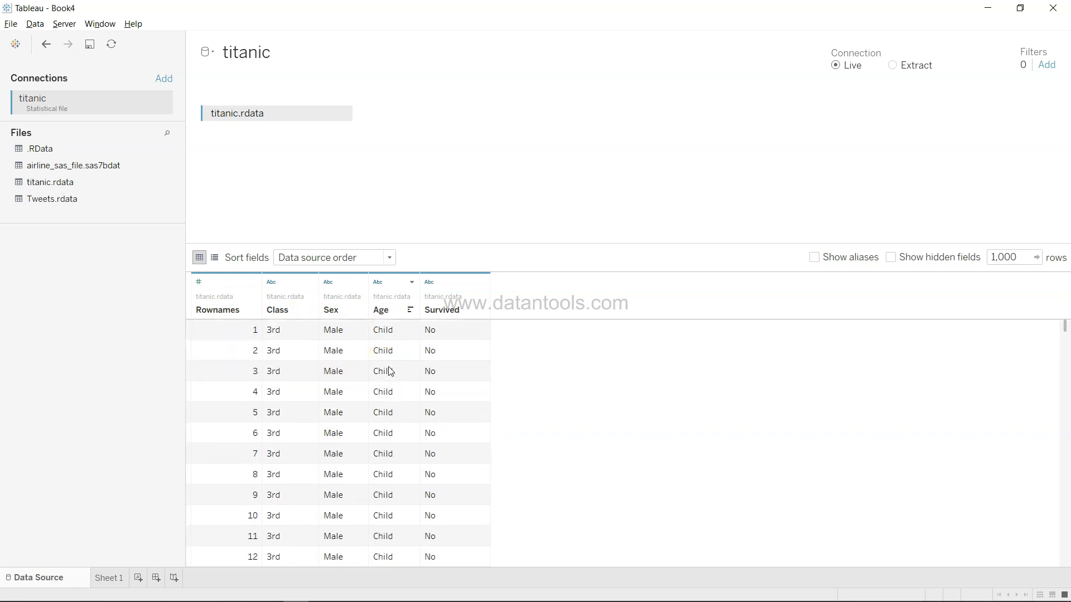
pyautogui.moveTo(457, 414)
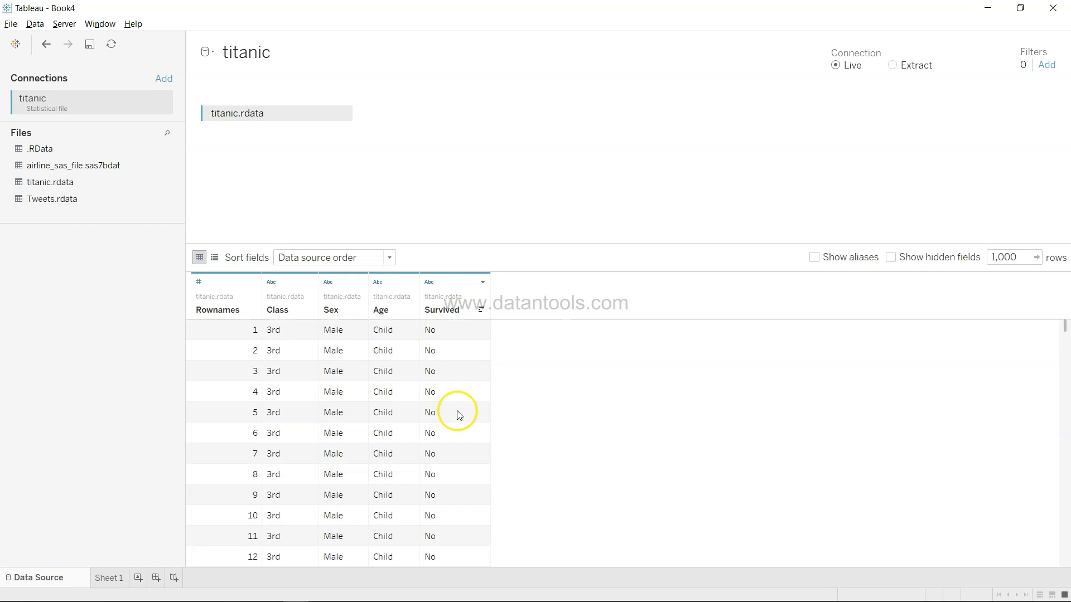
pyautogui.moveTo(109, 578)
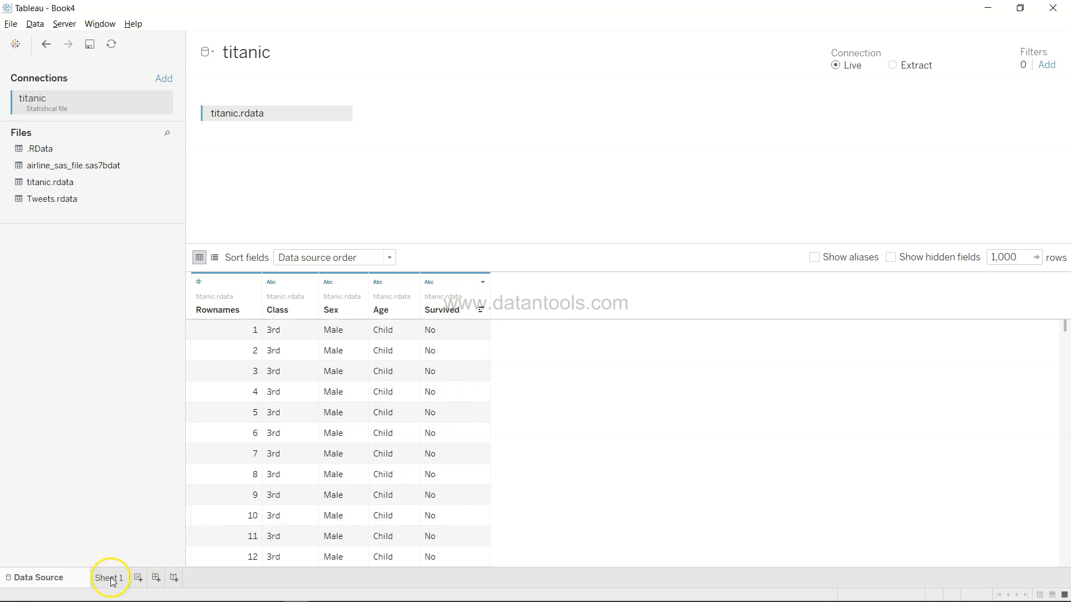
# Step: Switch to blank Sheet 1 listing the titanic fields and hide the Show Me suggestions
pyautogui.click(109, 578)
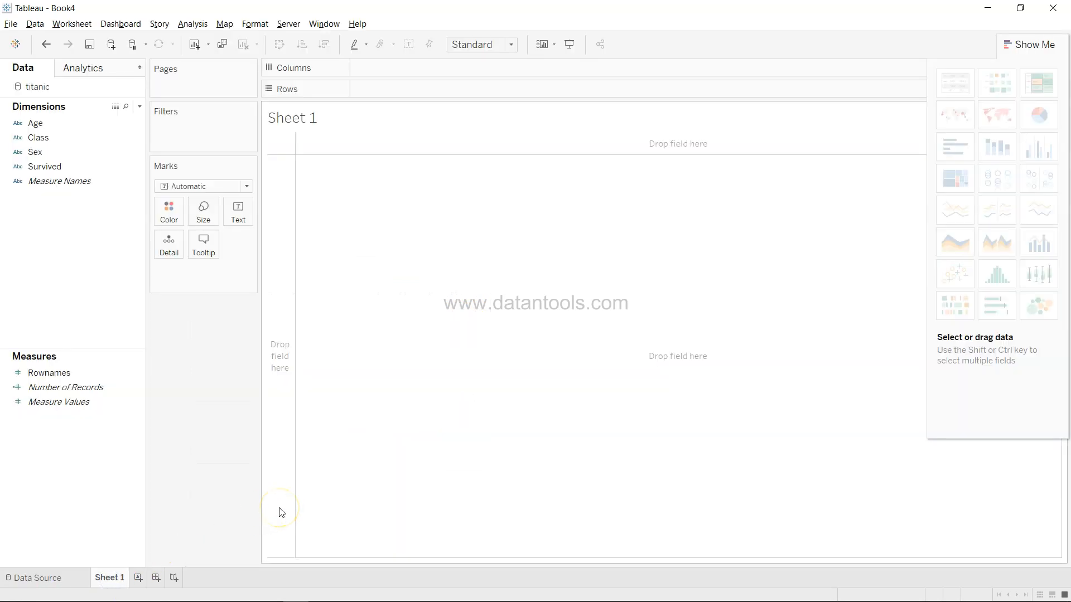
pyautogui.moveTo(280, 511)
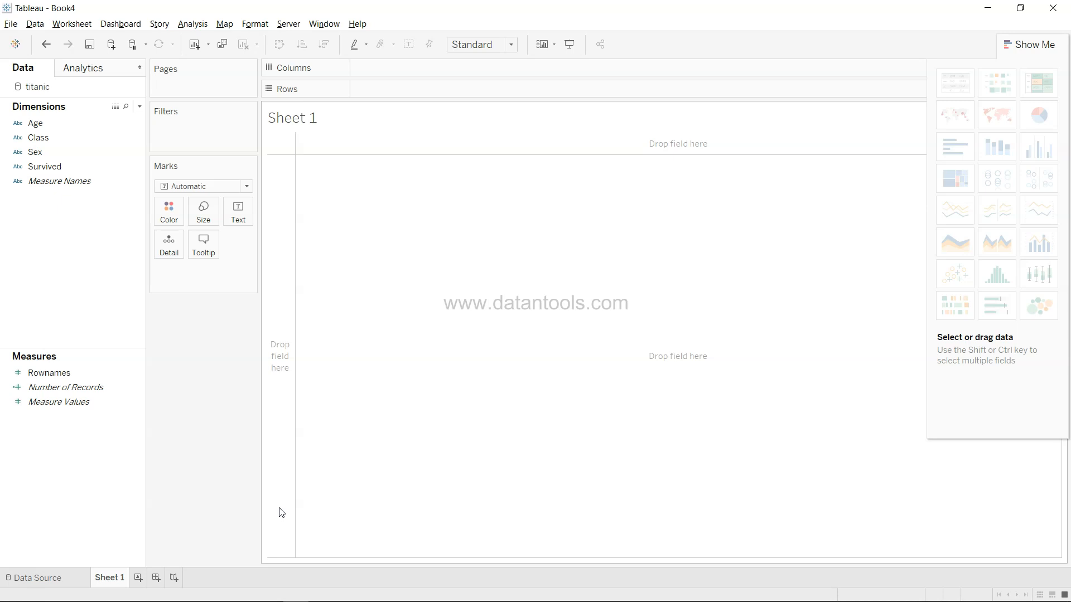
pyautogui.click(1031, 45)
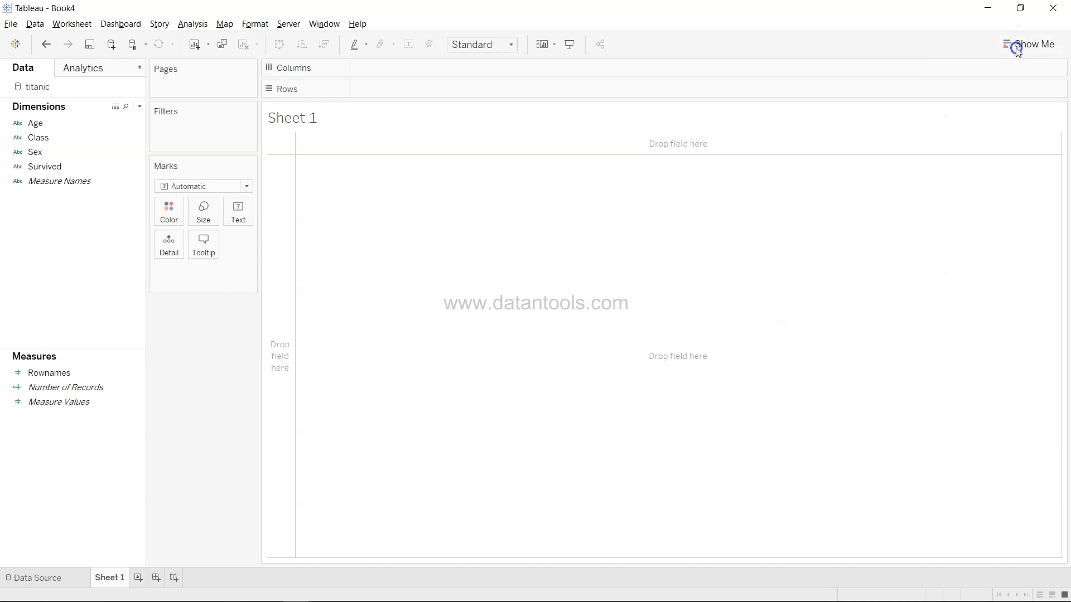
pyautogui.moveTo(1017, 51)
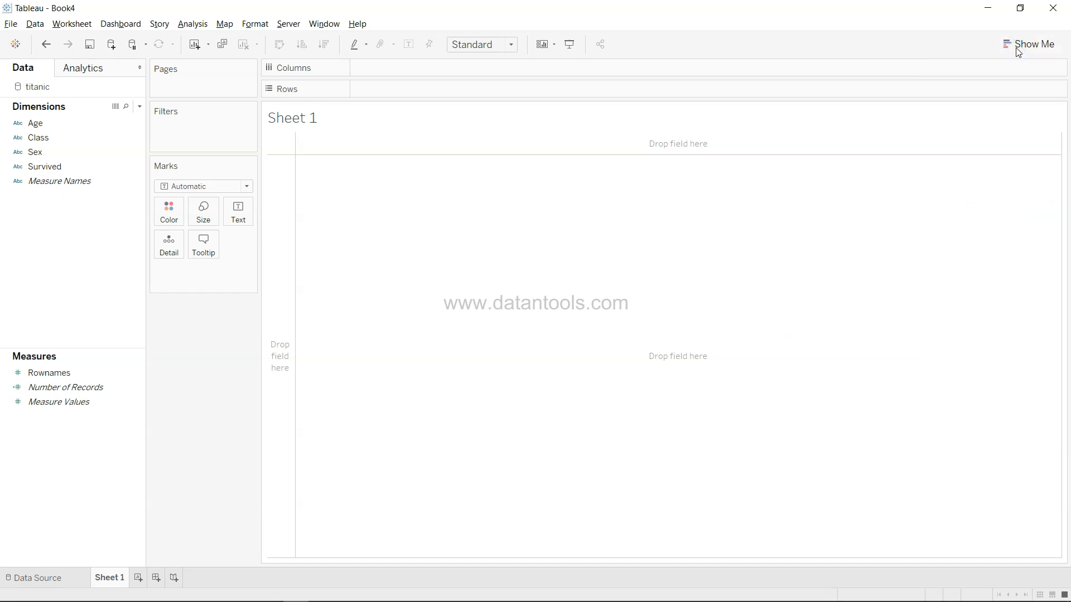